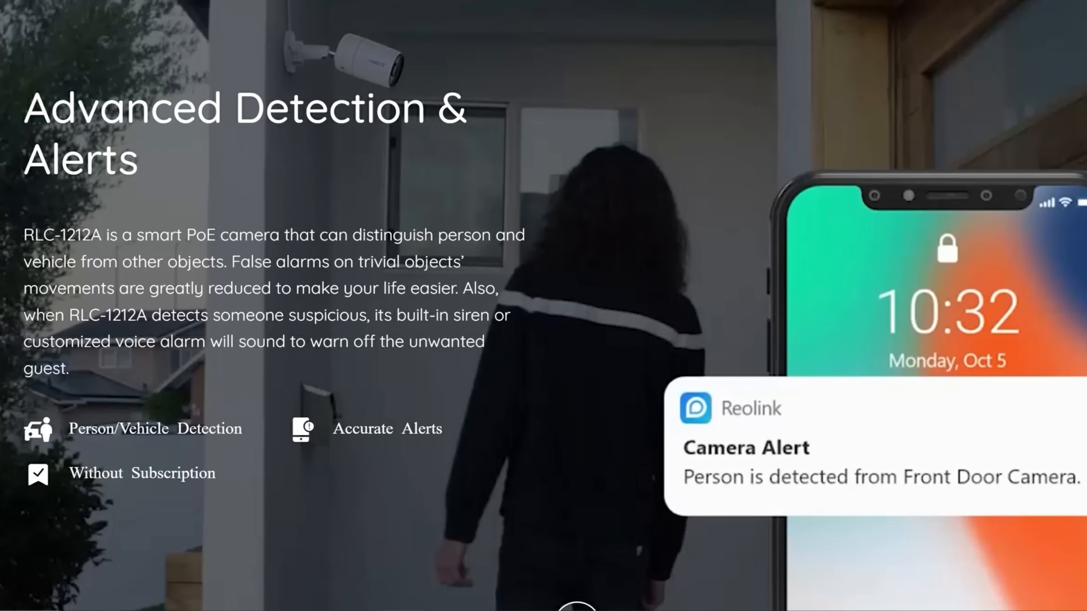
# Scroll the RLC-1212A product page down to the Multiple Recording Options section
pyautogui.scroll(-3)
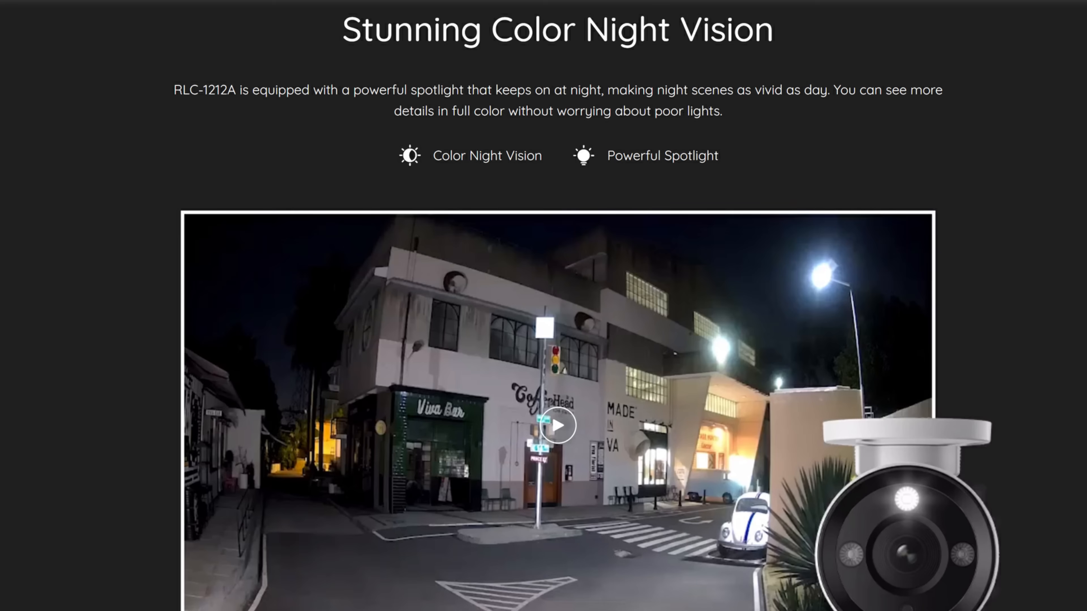
pyautogui.scroll(-3)
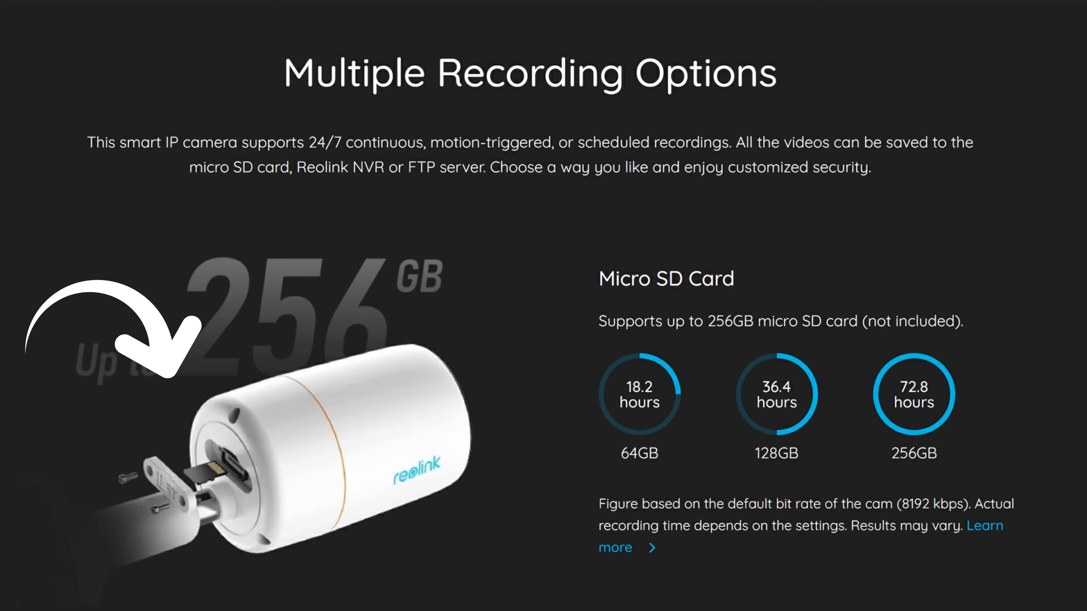
pyautogui.scroll(-3)
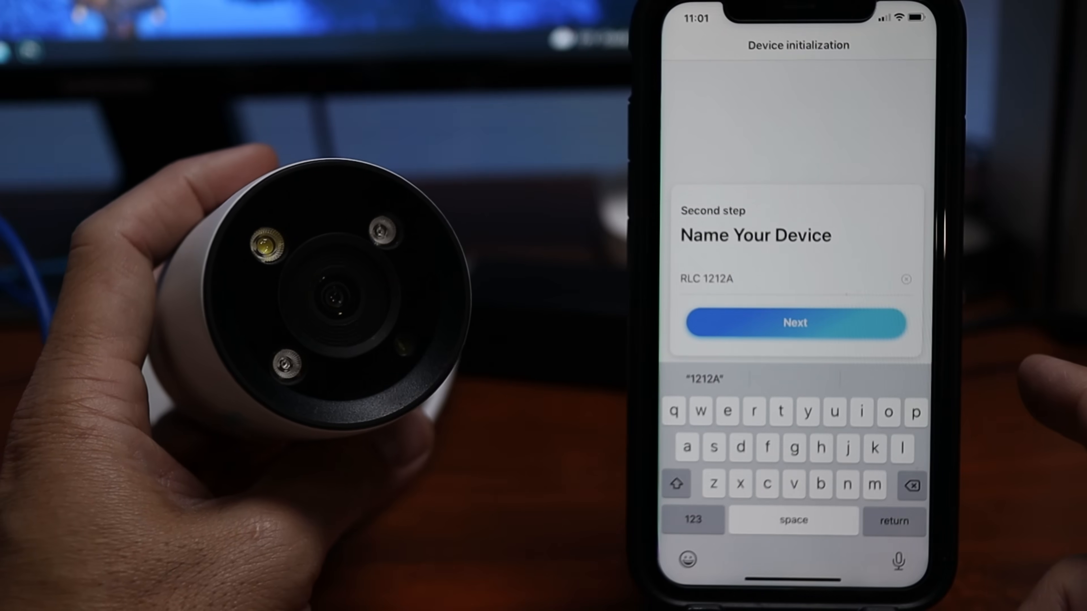
# Confirm the name RLC 1212A and finish initialization with Save QR code kept checked
pyautogui.click(795, 323)
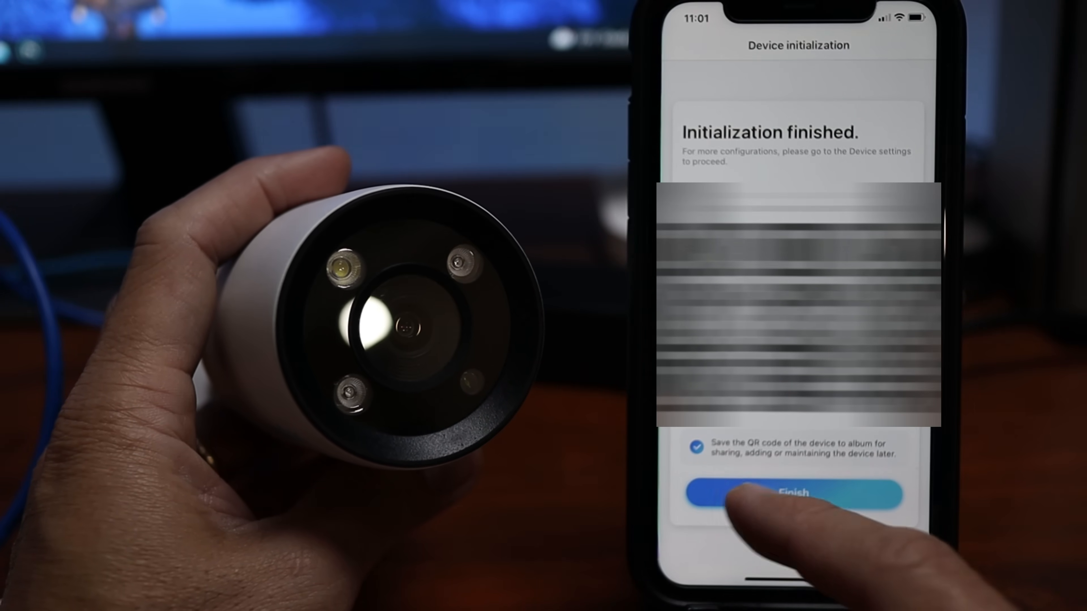
pyautogui.click(791, 494)
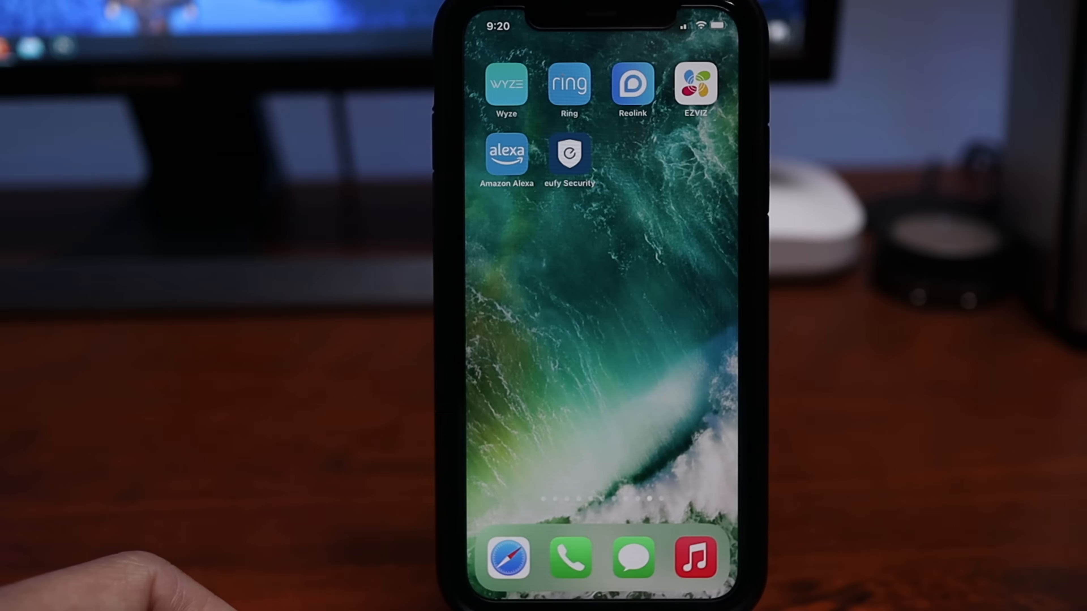
# Launch Reolink and start the RLC 1212A live stream of the backyard
pyautogui.click(633, 89)
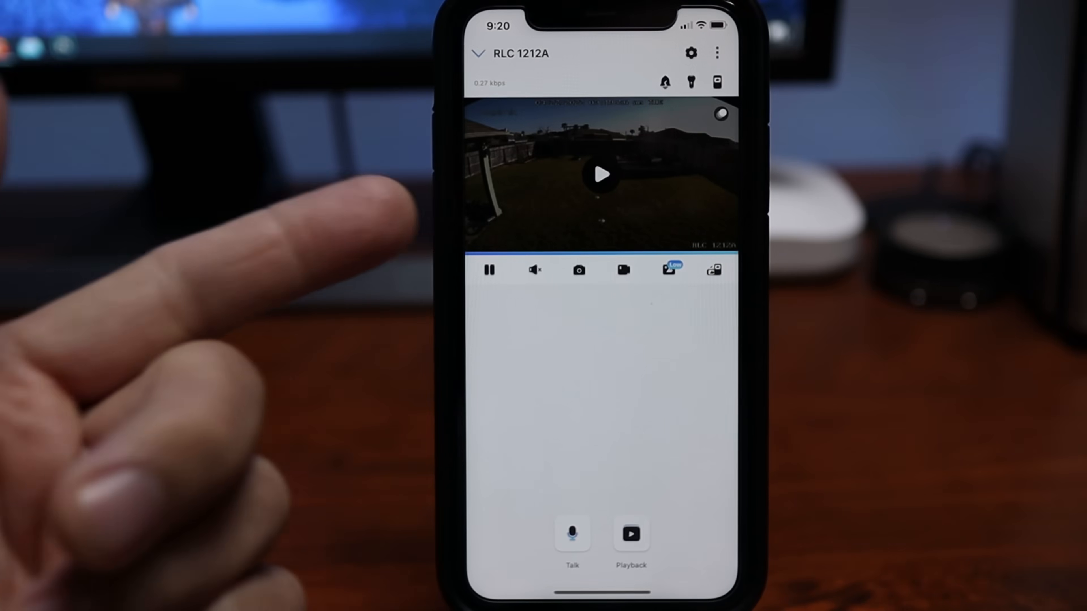
pyautogui.click(601, 175)
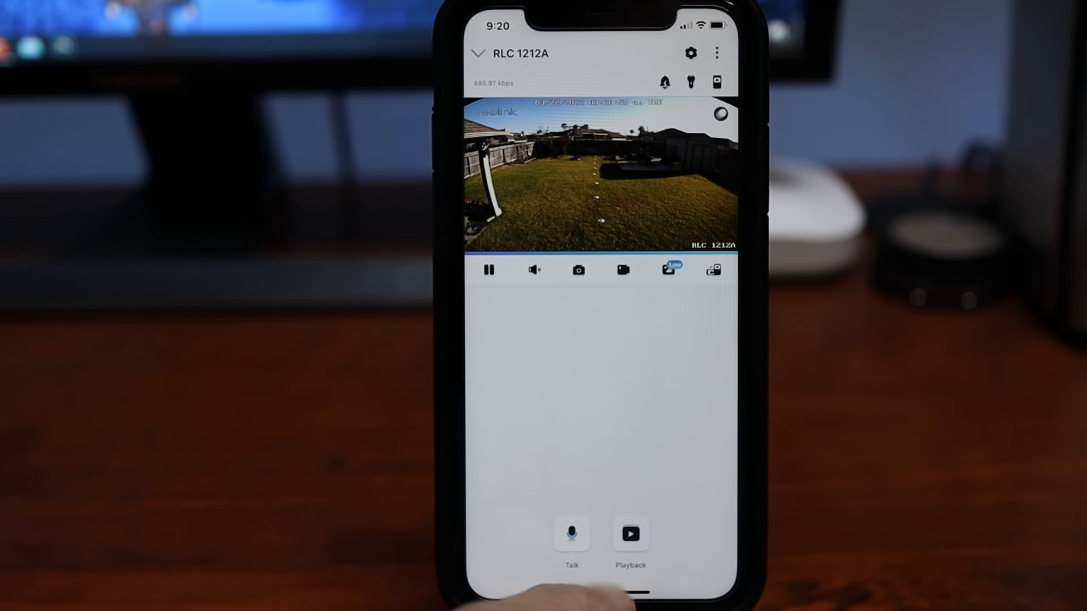
# Play back the March 21 night-time motion clip from the recording timeline
pyautogui.click(572, 538)
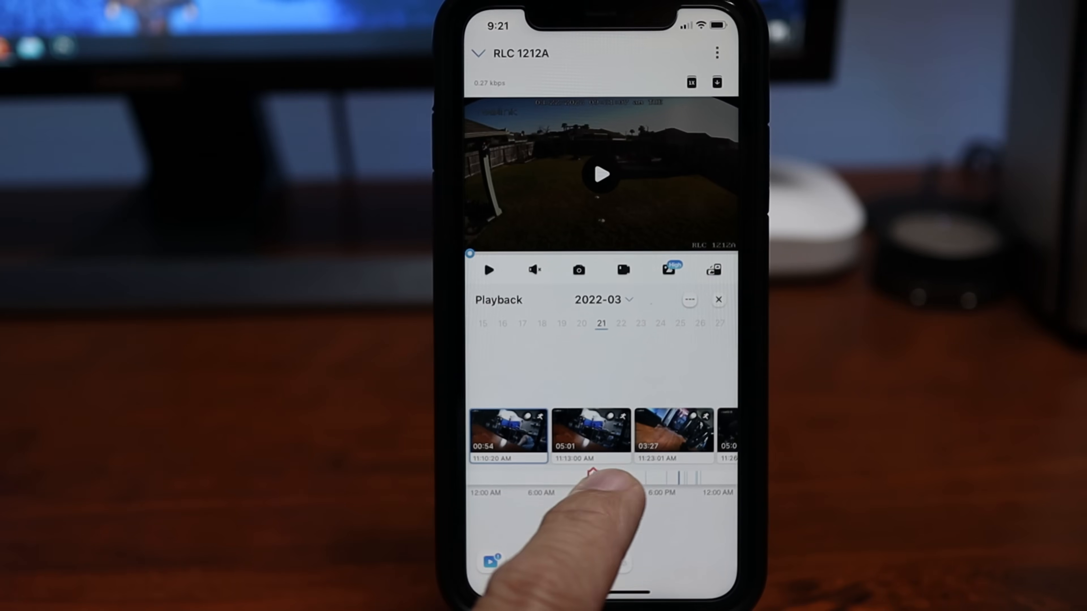
pyautogui.moveTo(589, 479); pyautogui.dragTo(700, 478)
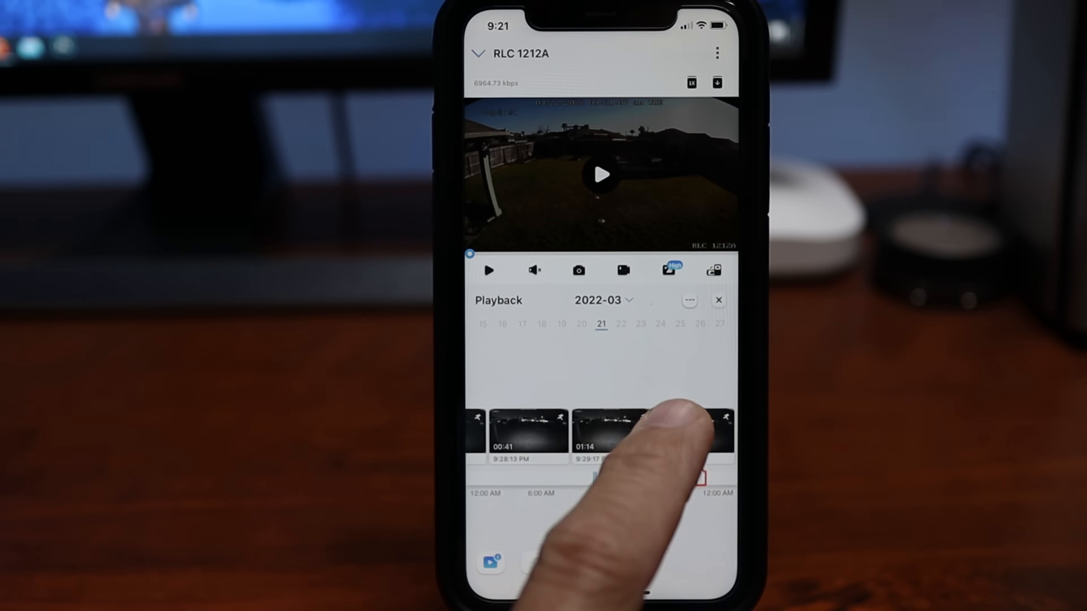
pyautogui.click(693, 427)
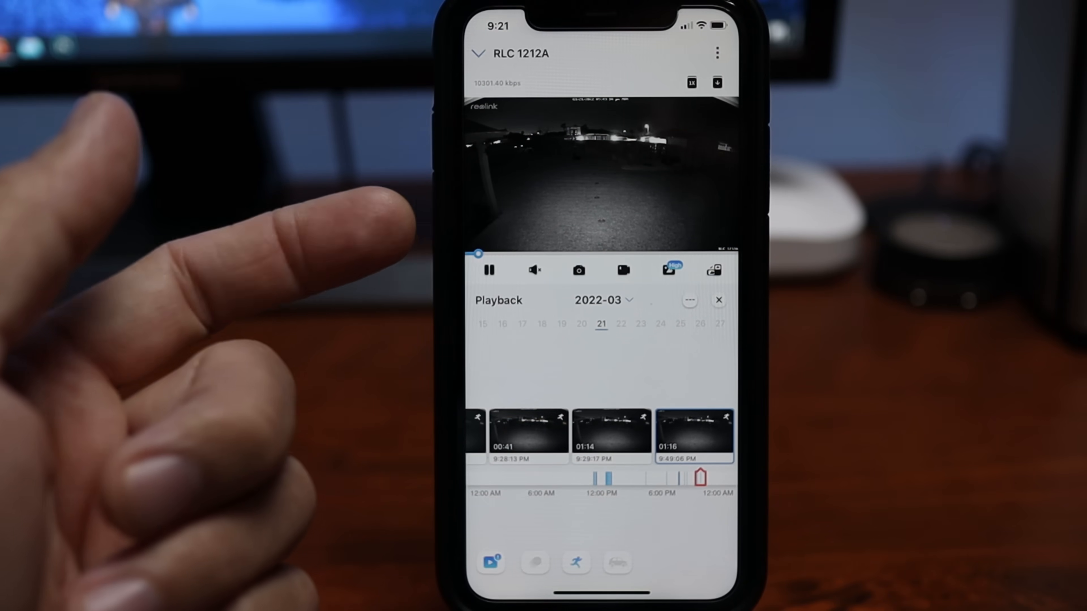
pyautogui.click(490, 271)
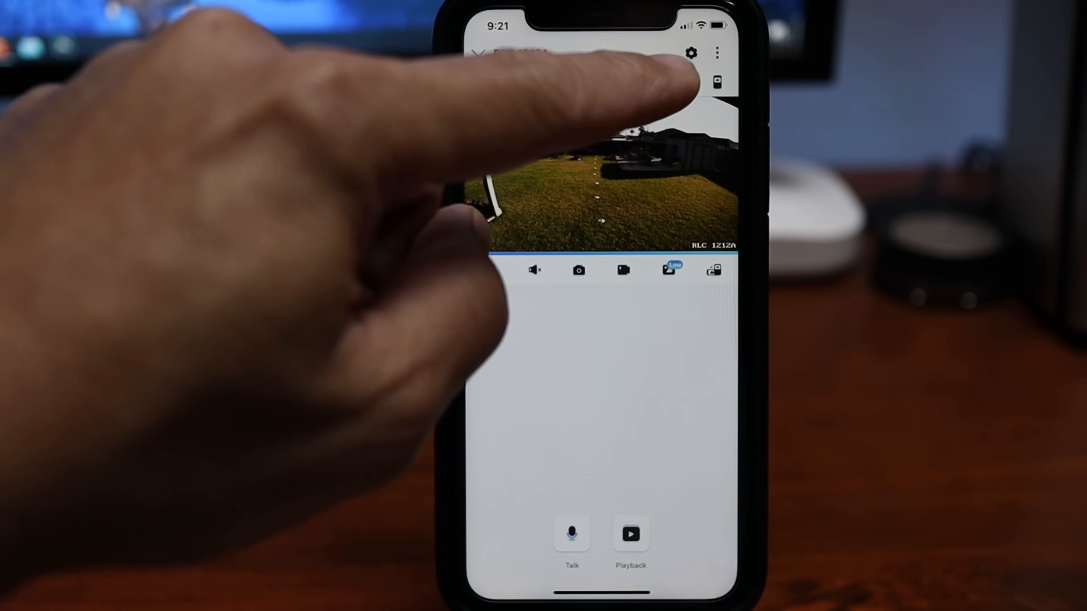
# Go to the camera's settings and its Display page
pyautogui.click(691, 52)
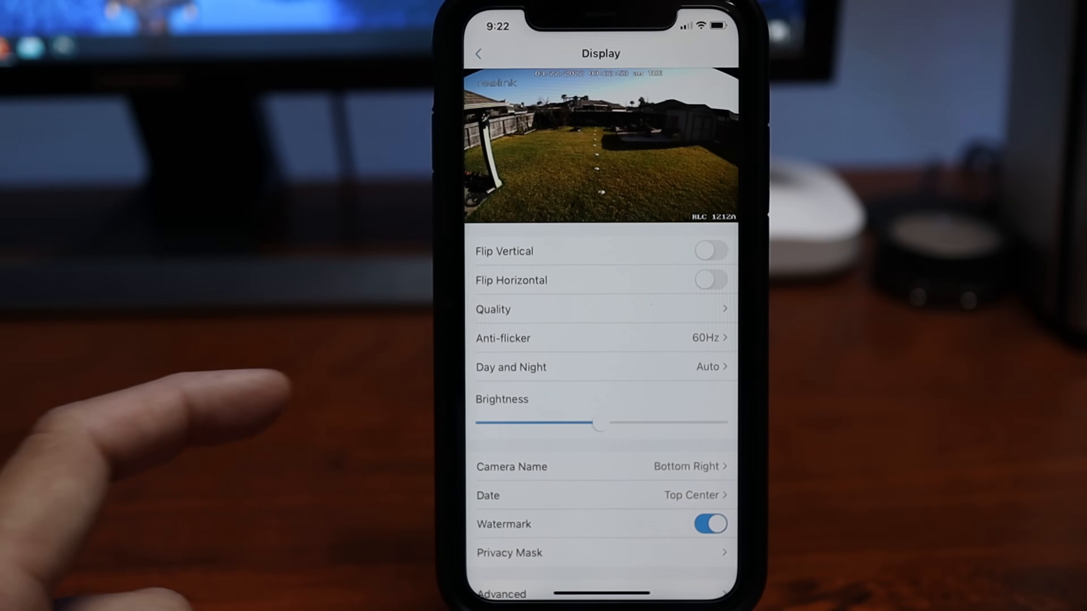
# Review the Camera Name/Date overlay options, then move on to Detection Alarm settings
pyautogui.scroll(-3)
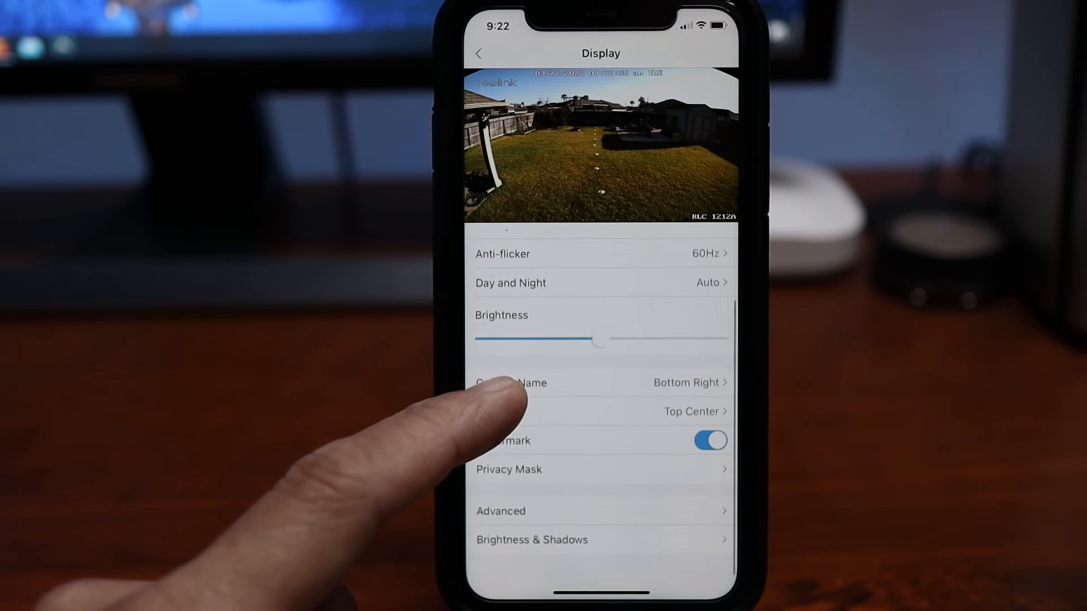
pyautogui.click(500, 511)
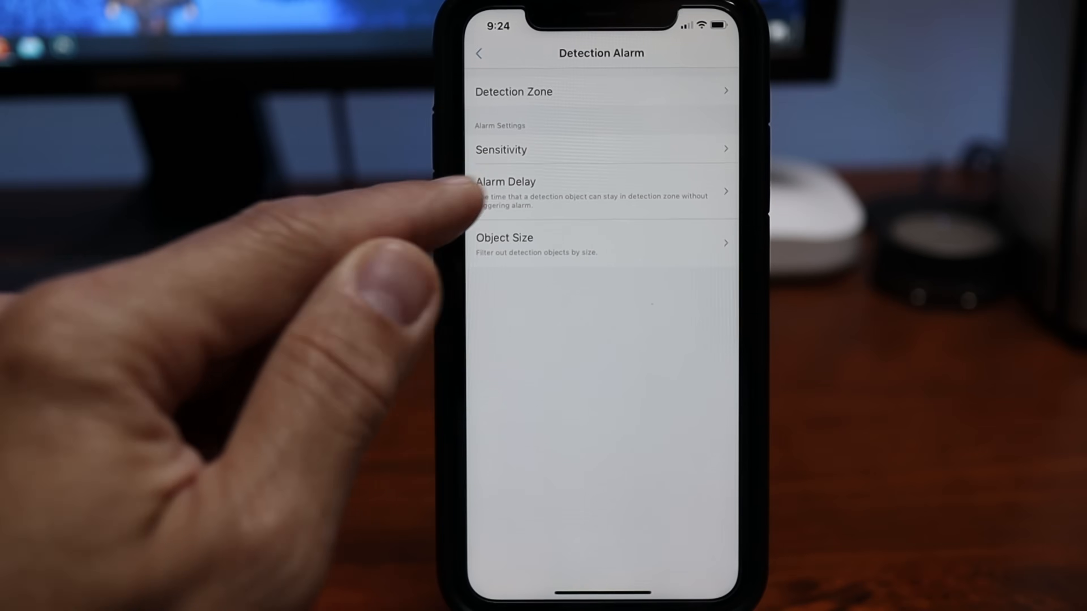
# View the recording schedule's Timer tab and return to the settings list
pyautogui.click(505, 183)
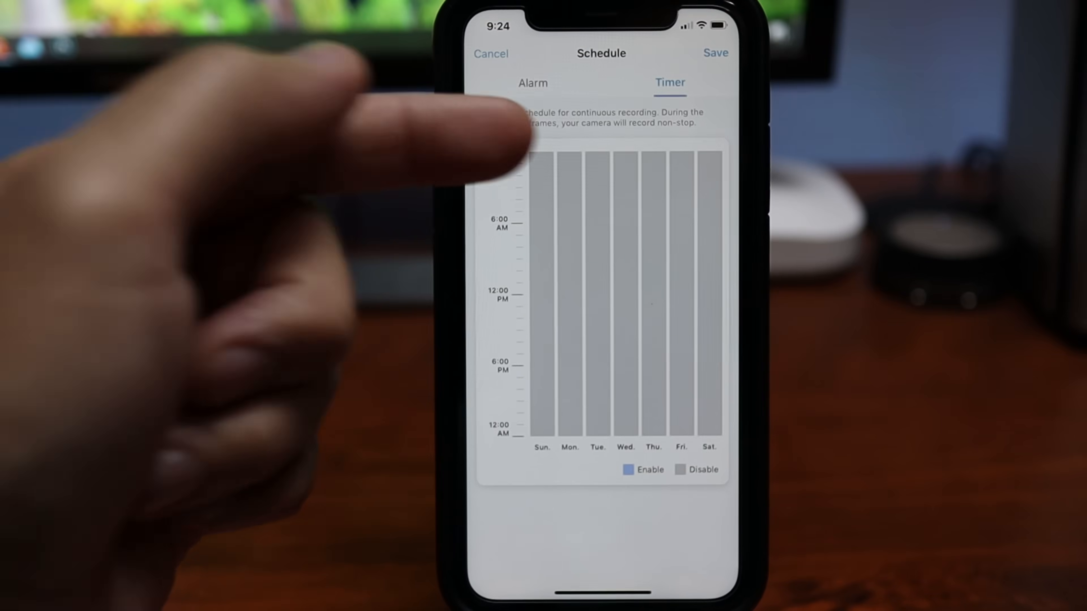
pyautogui.click(533, 82)
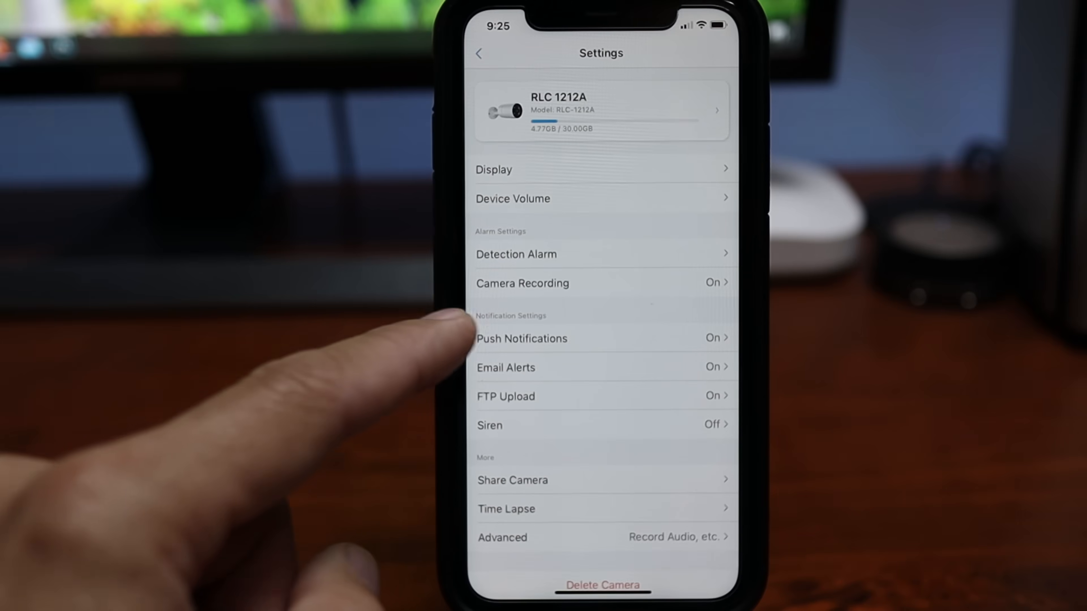
# Set Spotlight Night Mode to Auto so it lights on alarm detection
pyautogui.click(523, 338)
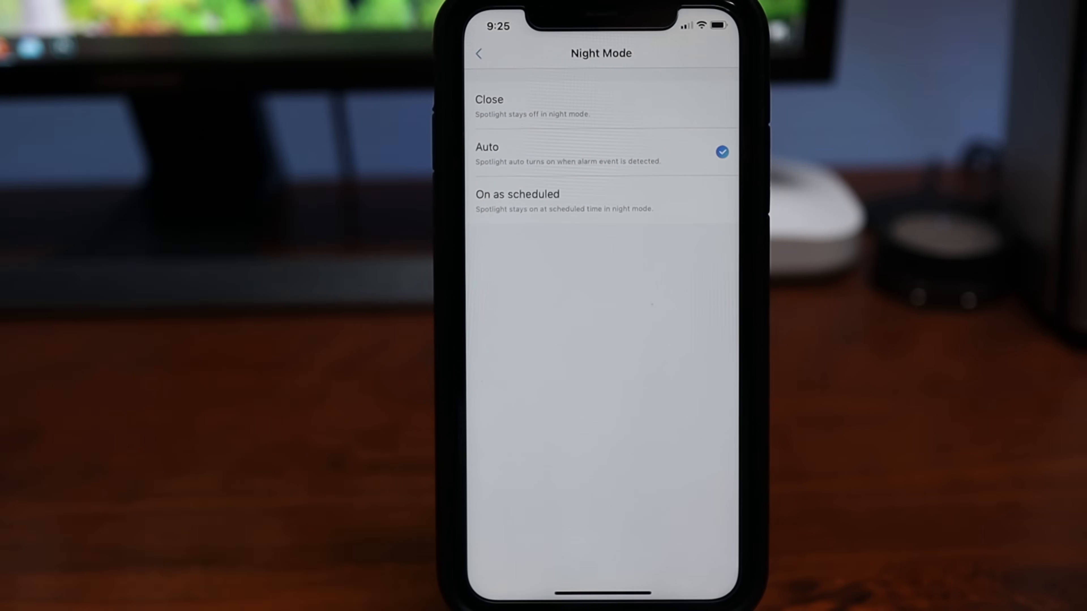
pyautogui.click(479, 54)
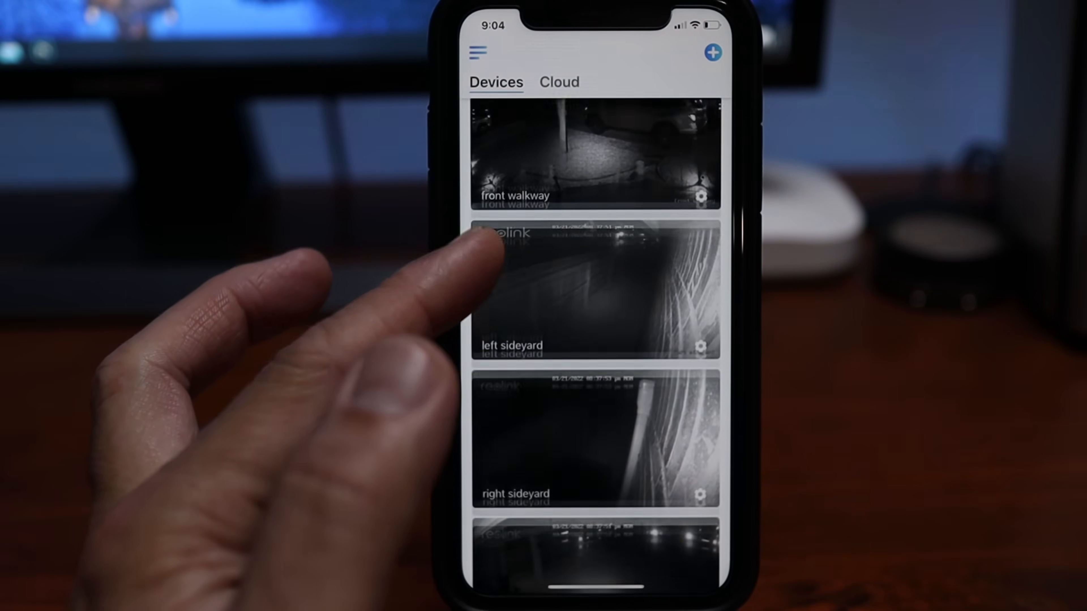
# Reach the Black & White and Color Switching Threshold adjustment under Display > Advanced
pyautogui.click(594, 279)
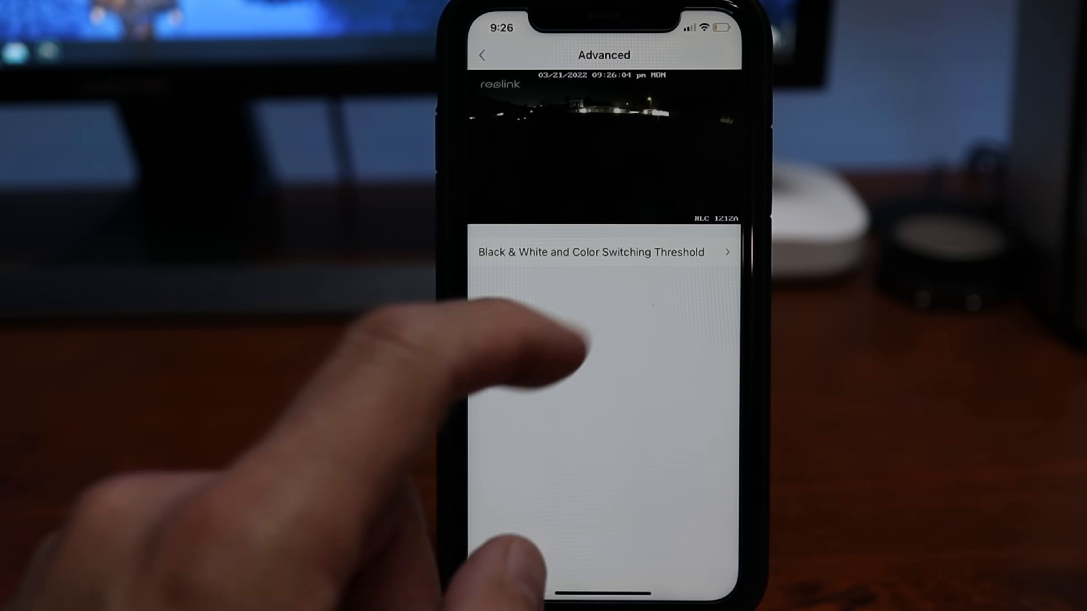
pyautogui.click(572, 252)
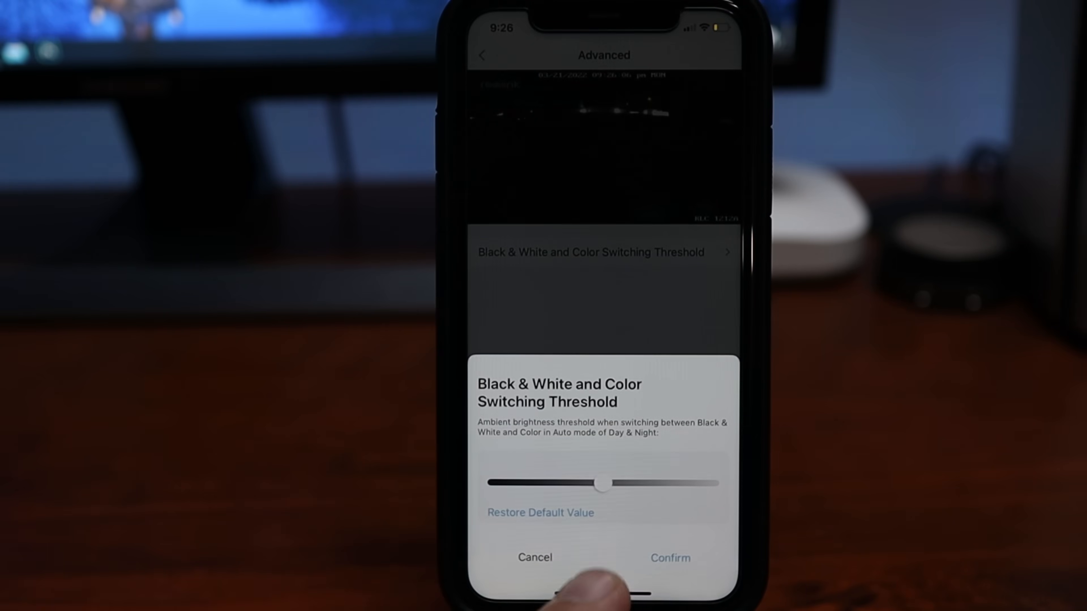